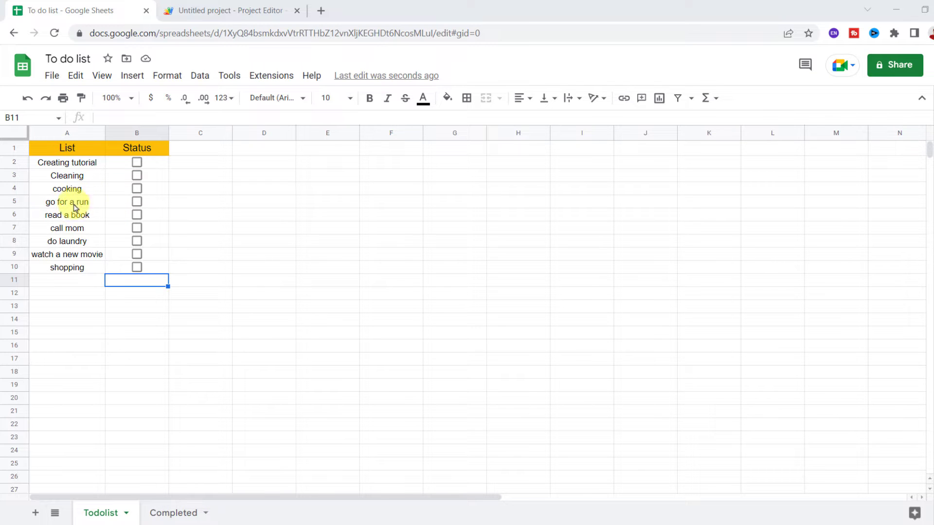
Tick 'go for a run' as done and check it appears on the Completed sheet
left_click(136, 201)
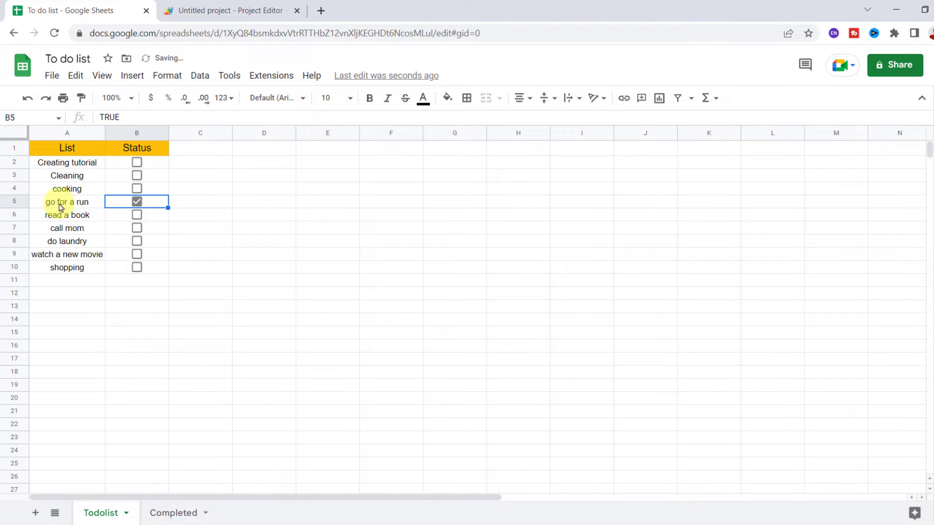
left_click(173, 513)
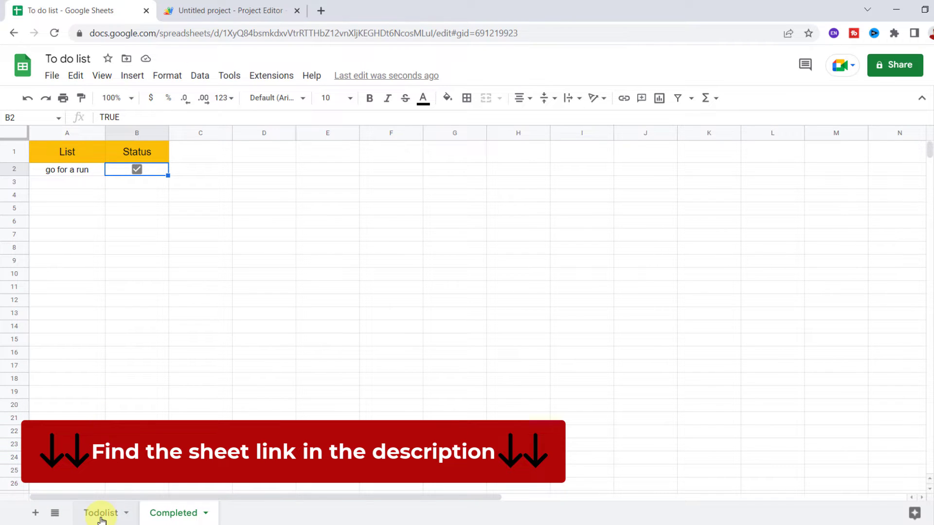
left_click(100, 513)
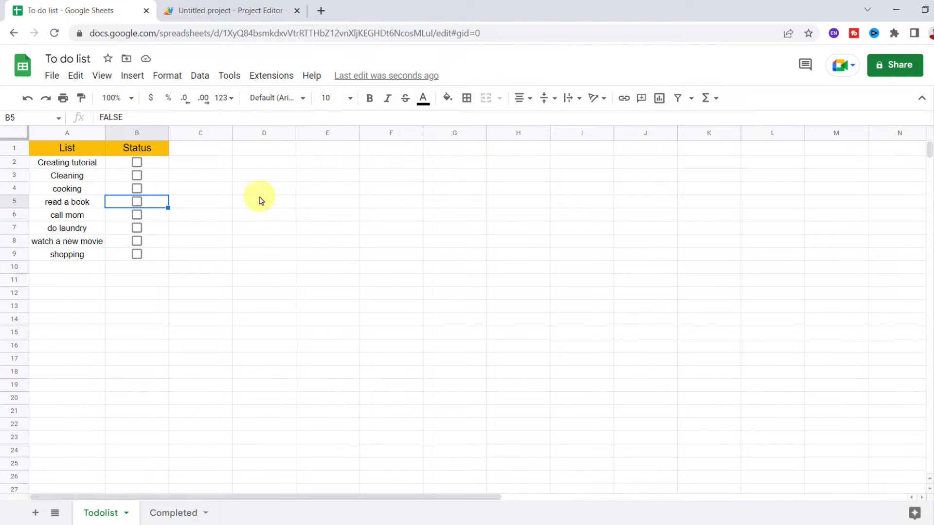
left_click(270, 75)
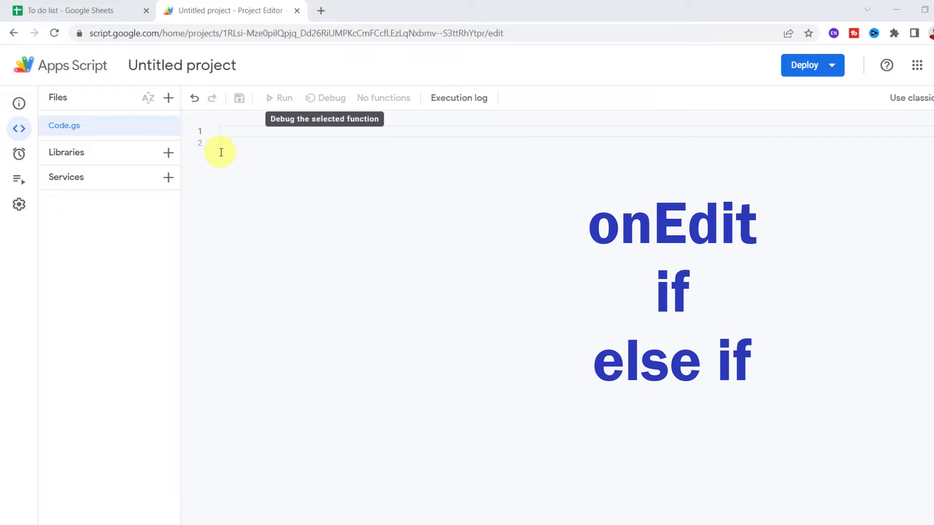
Write the onEdit function in Code.gs using getSheetByName, moveTo and deleteRow
left_click(222, 143)
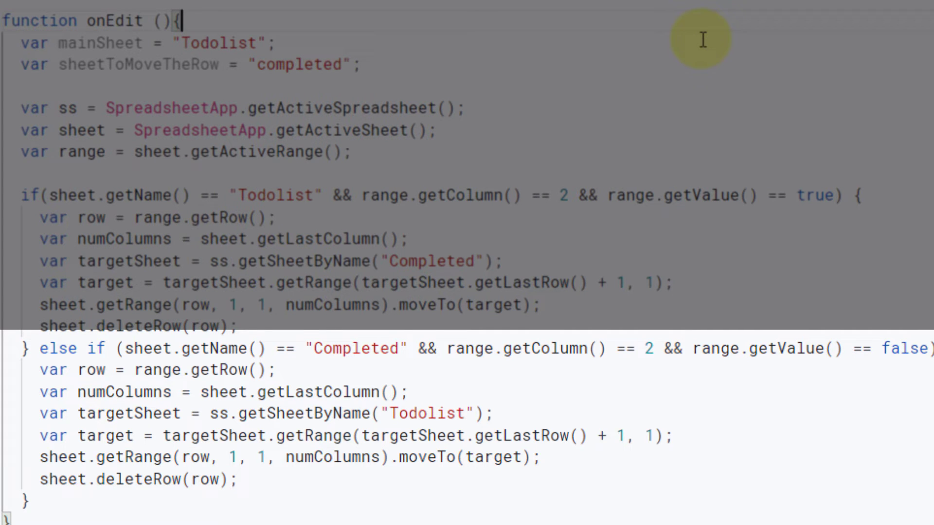
Save the Apps Script project and return to the To do list spreadsheet
double_click(352, 349)
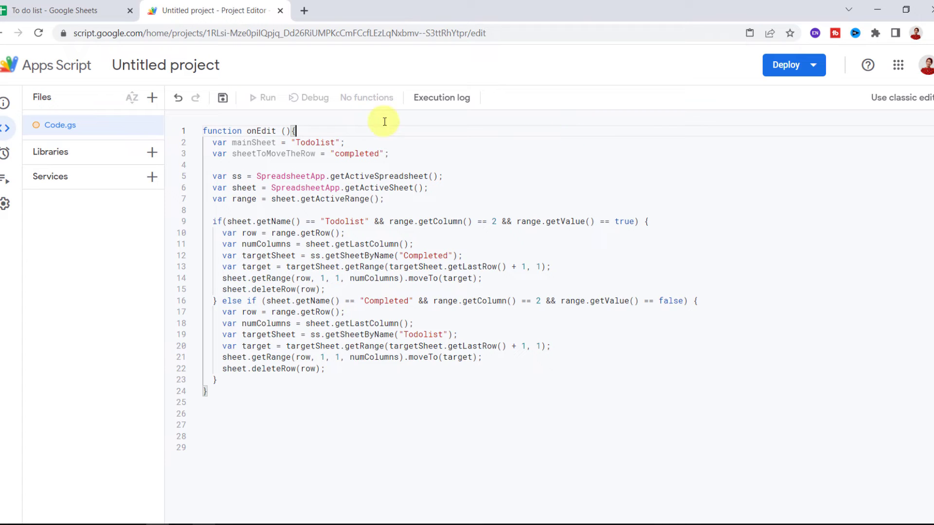
left_click(222, 97)
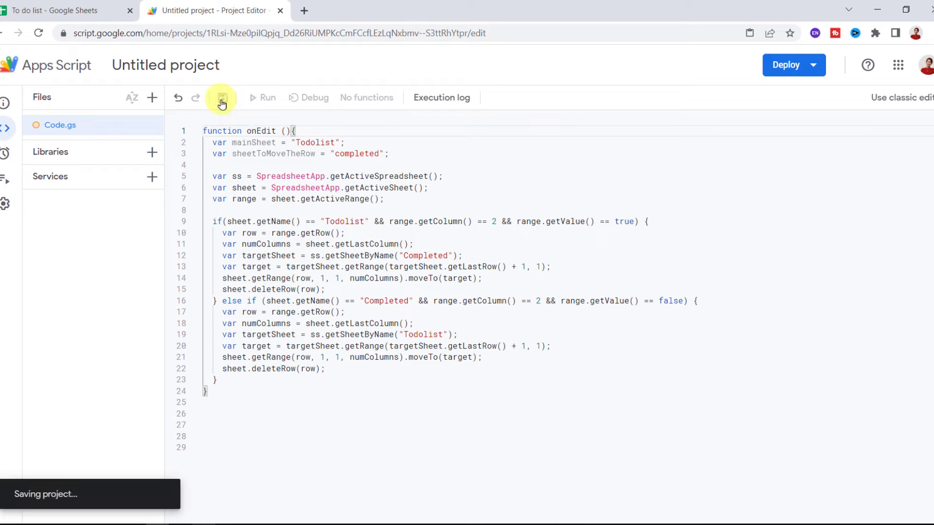
left_click(221, 97)
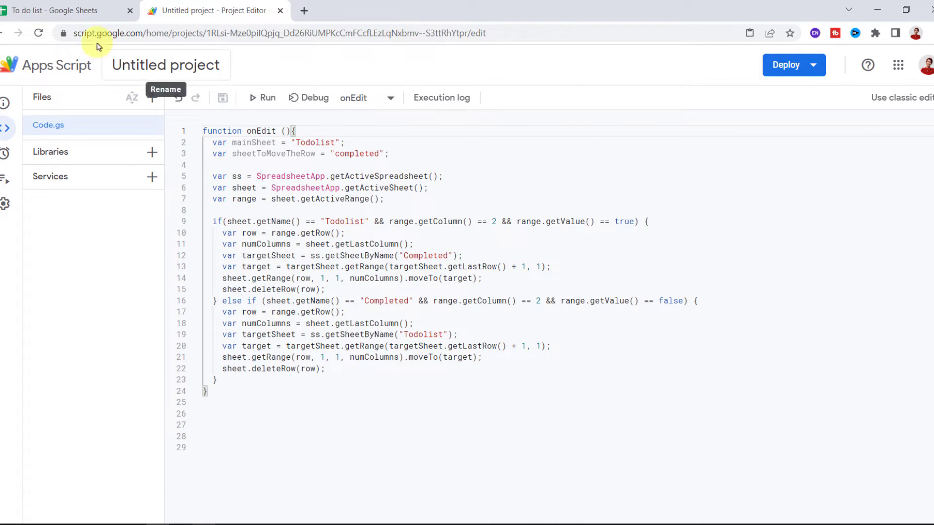
left_click(65, 10)
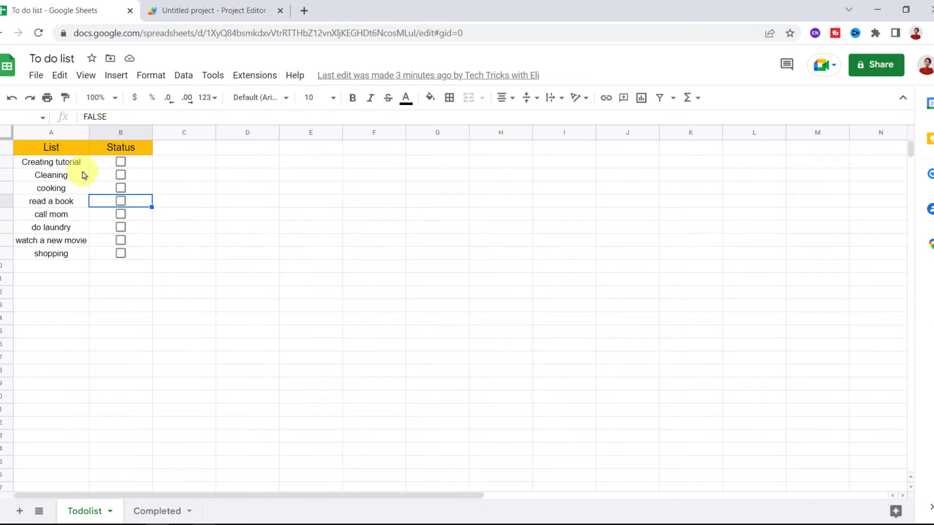
mouse_move(93, 177)
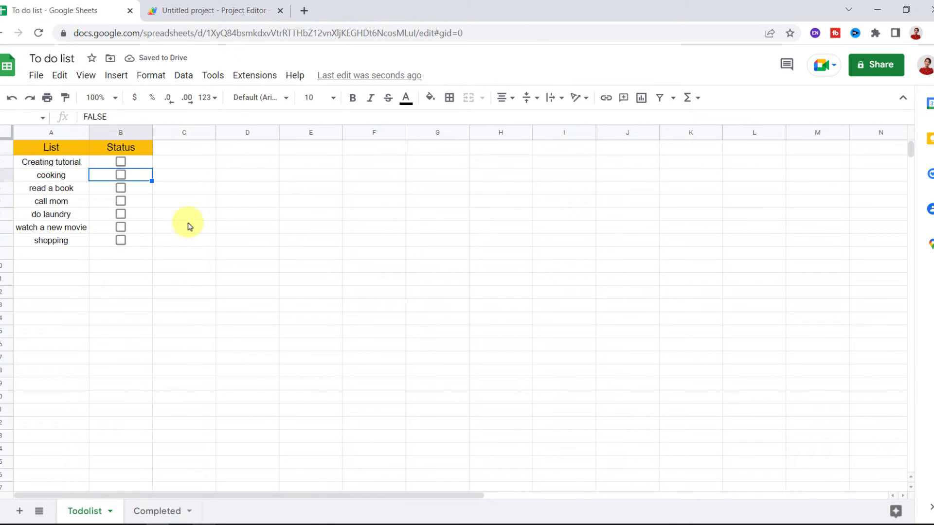
Check Cleaning and read a book moved to Completed, then untick Cleaning to send it back
left_click(158, 511)
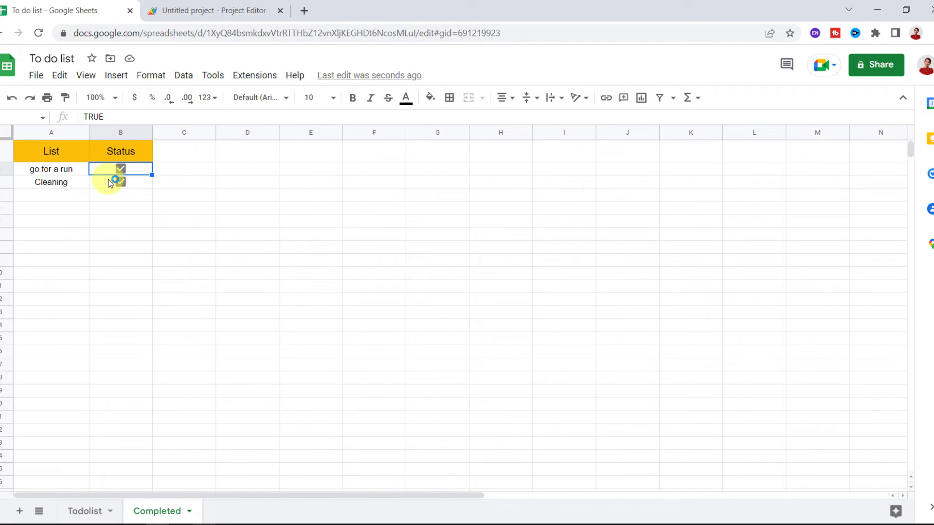
left_click(85, 511)
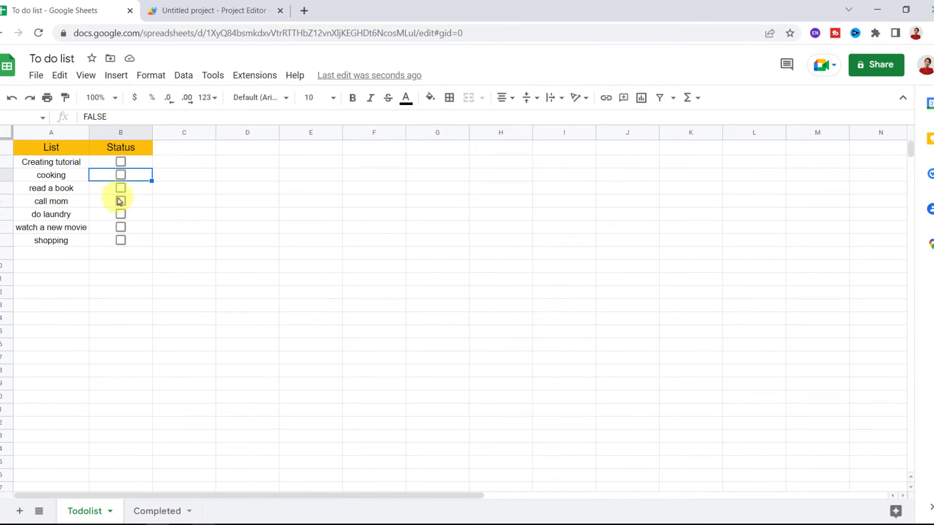
left_click(157, 511)
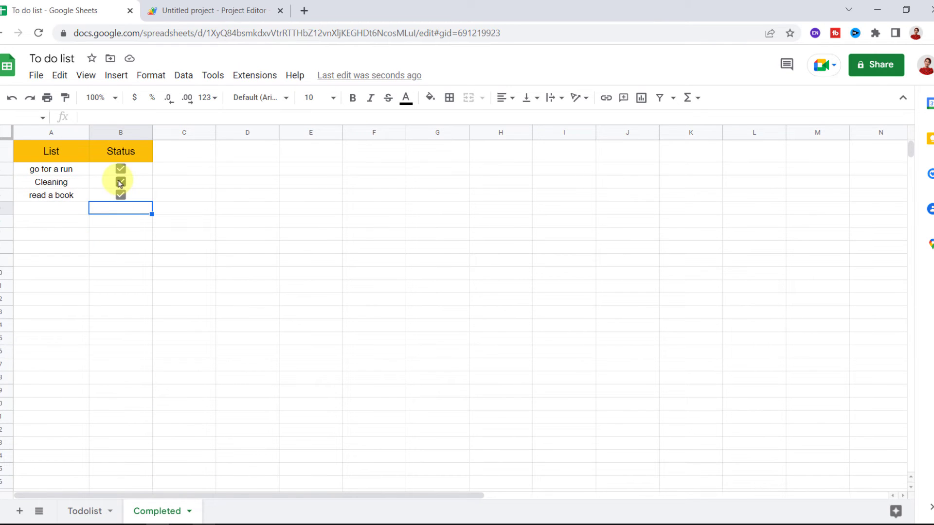
left_click(120, 181)
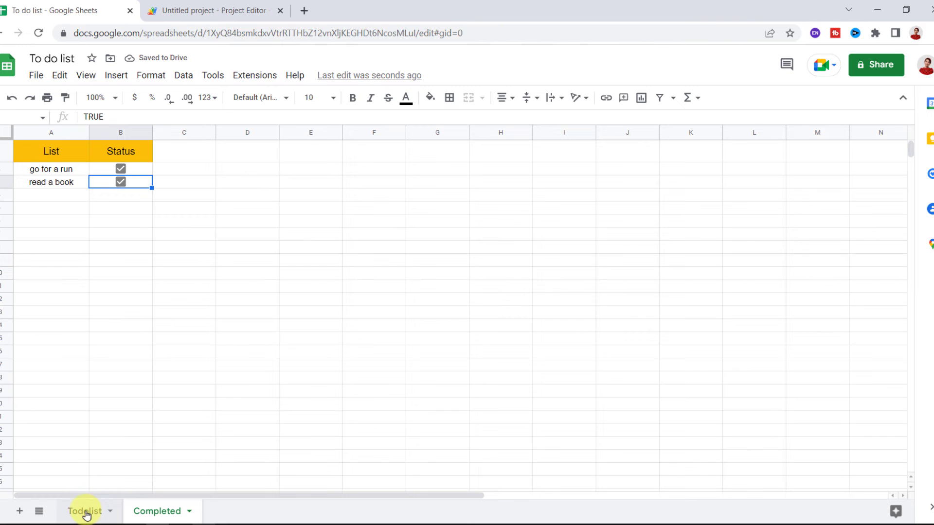
Untick 'go for a run' on the Completed sheet so it returns to the Todolist
left_click(85, 511)
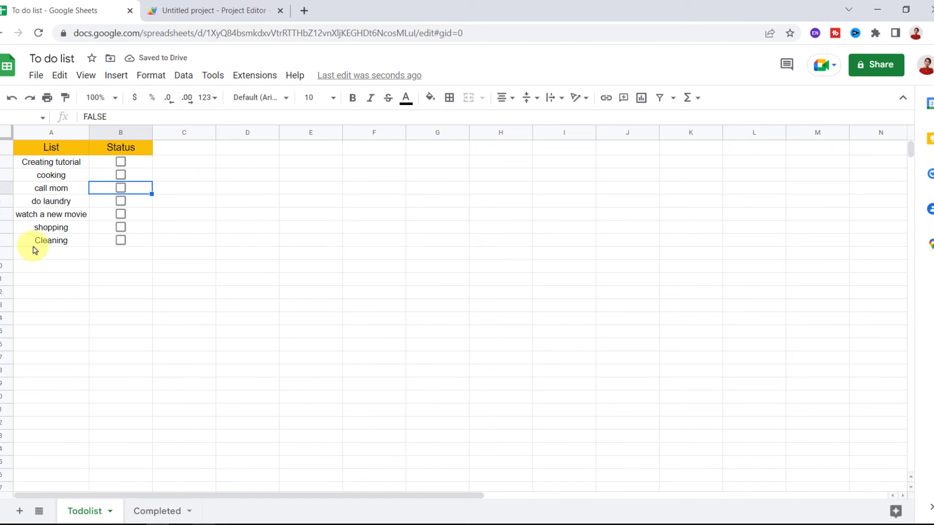
mouse_move(131, 409)
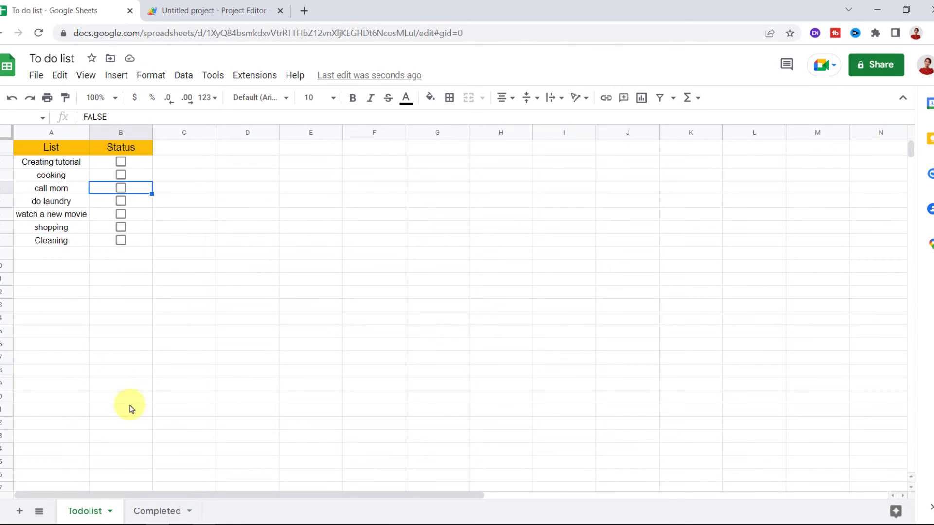
left_click(157, 510)
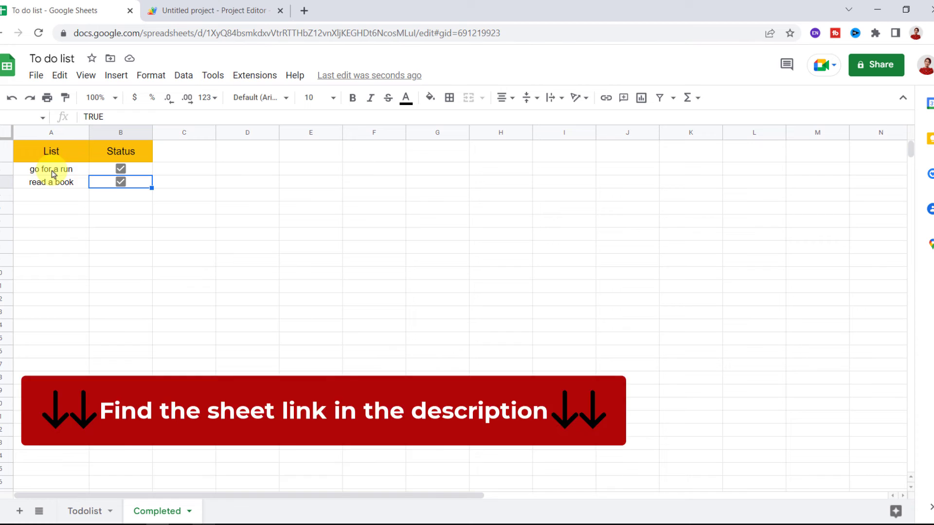
left_click(121, 168)
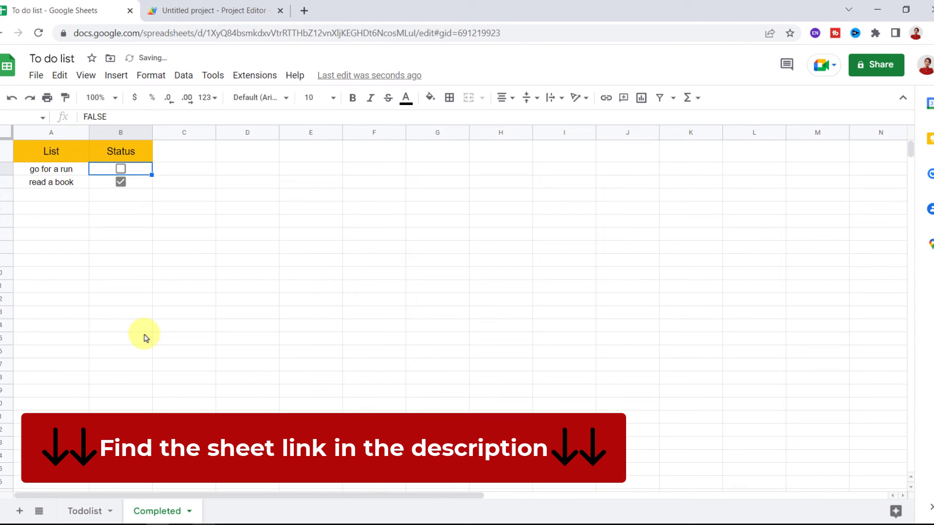
left_click(85, 511)
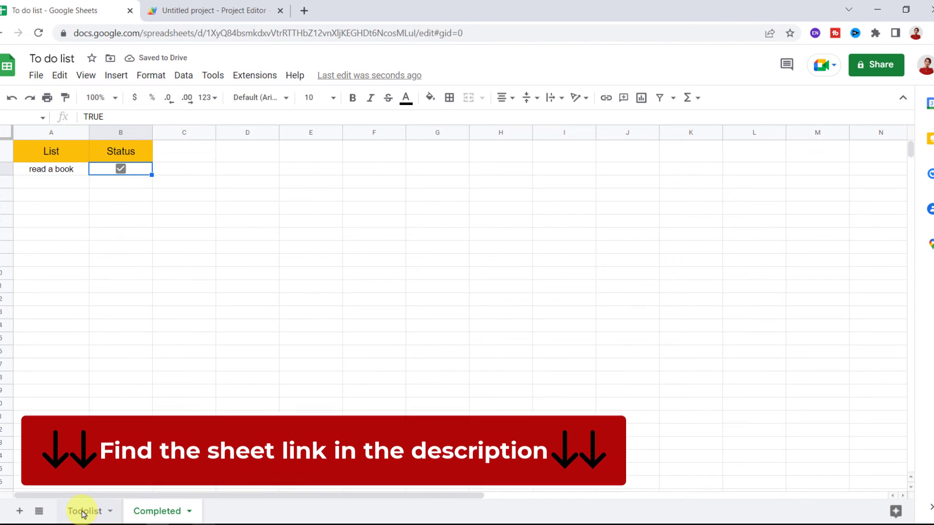